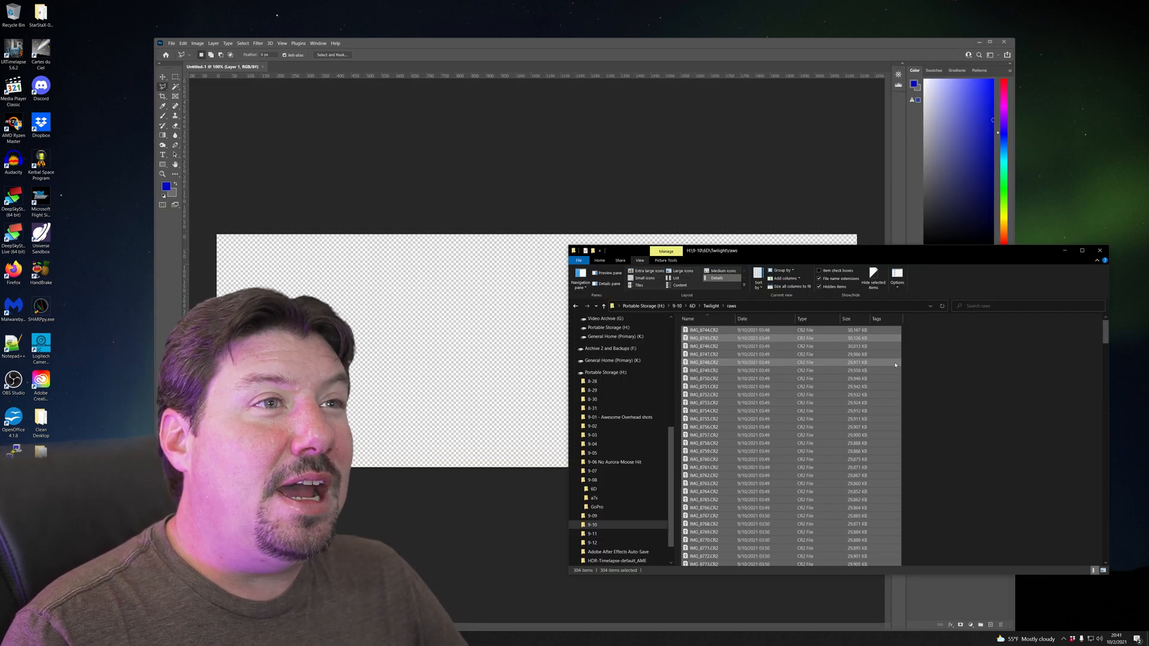
{"action": "mouse_move", "coordinate": [777, 363]}
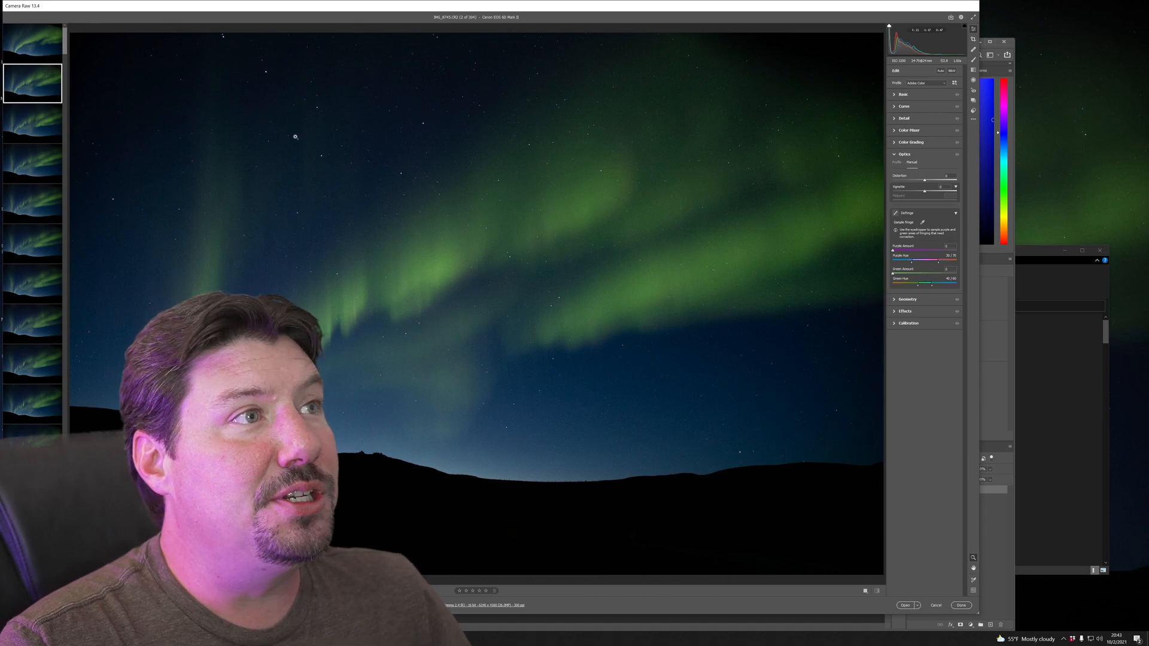
Expand the Basic panel to reach White Balance and set Temperature to 4600
{"action": "left_click", "coordinate": [32, 43]}
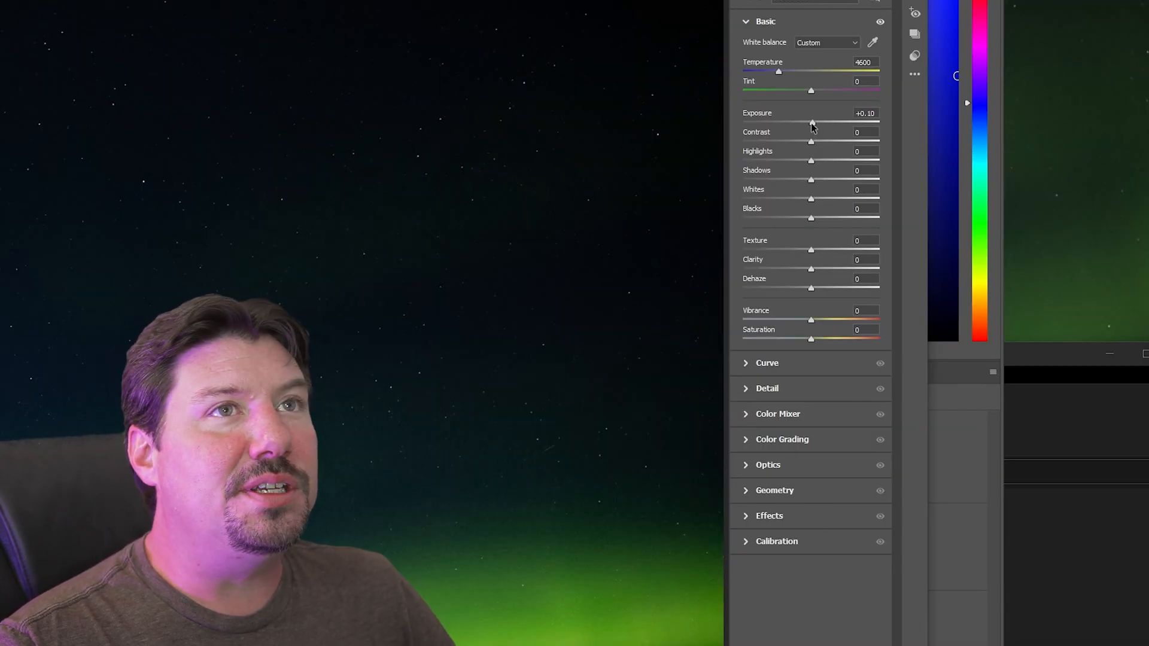
Raise Exposure to about +0.70 and nudge Clarity up so the aurora glows brighter
{"action": "left_click_drag", "start_coordinate": [811, 122], "coordinate": [828, 122]}
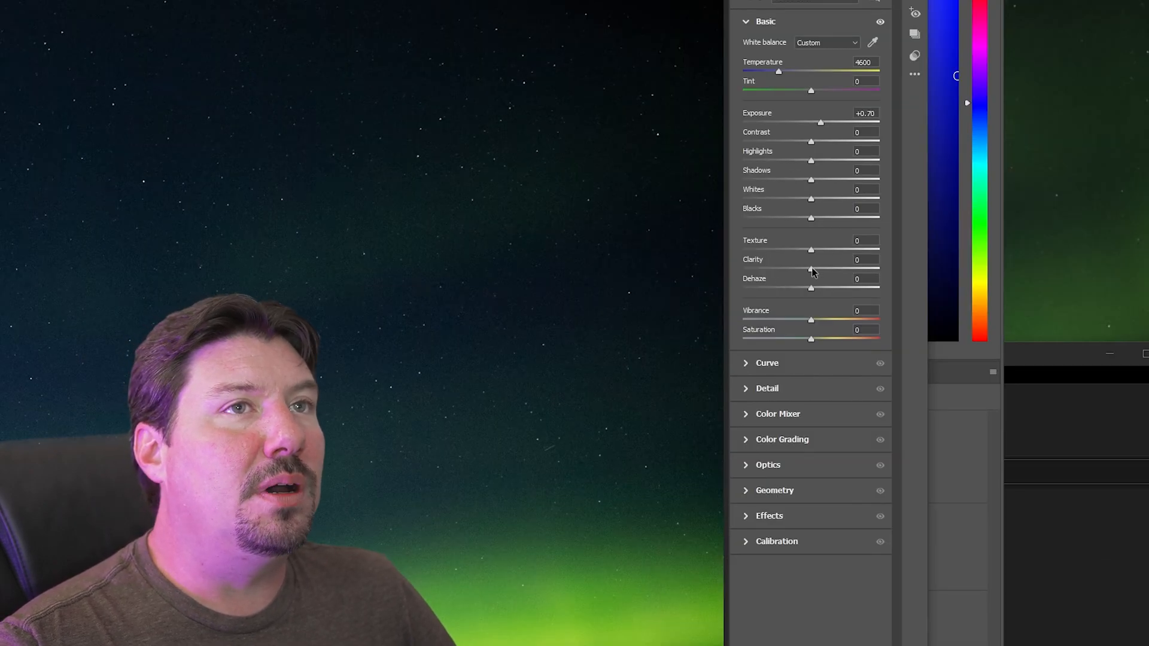
{"action": "left_click_drag", "start_coordinate": [811, 268], "coordinate": [817, 268]}
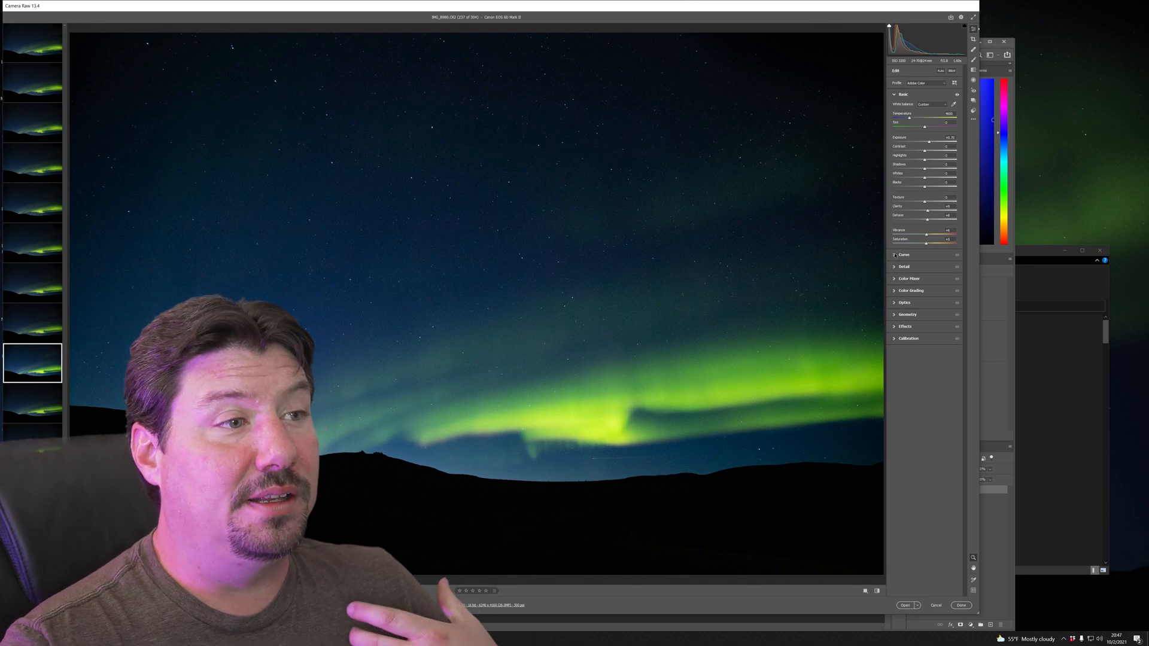
{"action": "left_click", "coordinate": [904, 119]}
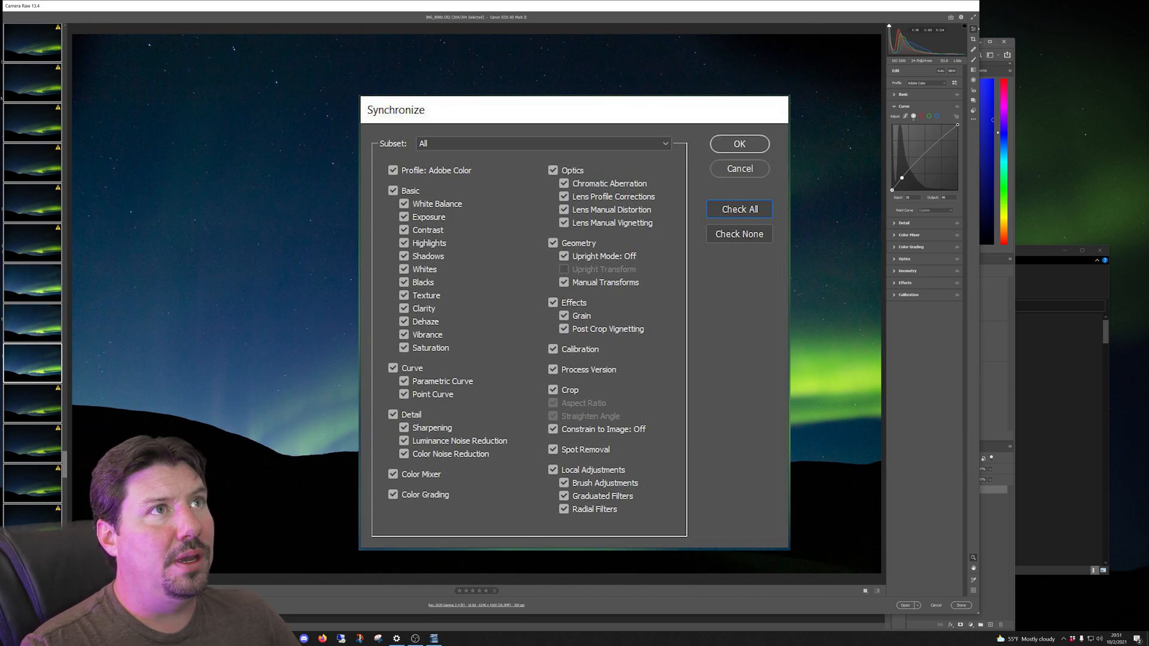
Confirm Sync Settings with all boxes checked, applying the edit to every frame
{"action": "left_click", "coordinate": [738, 144]}
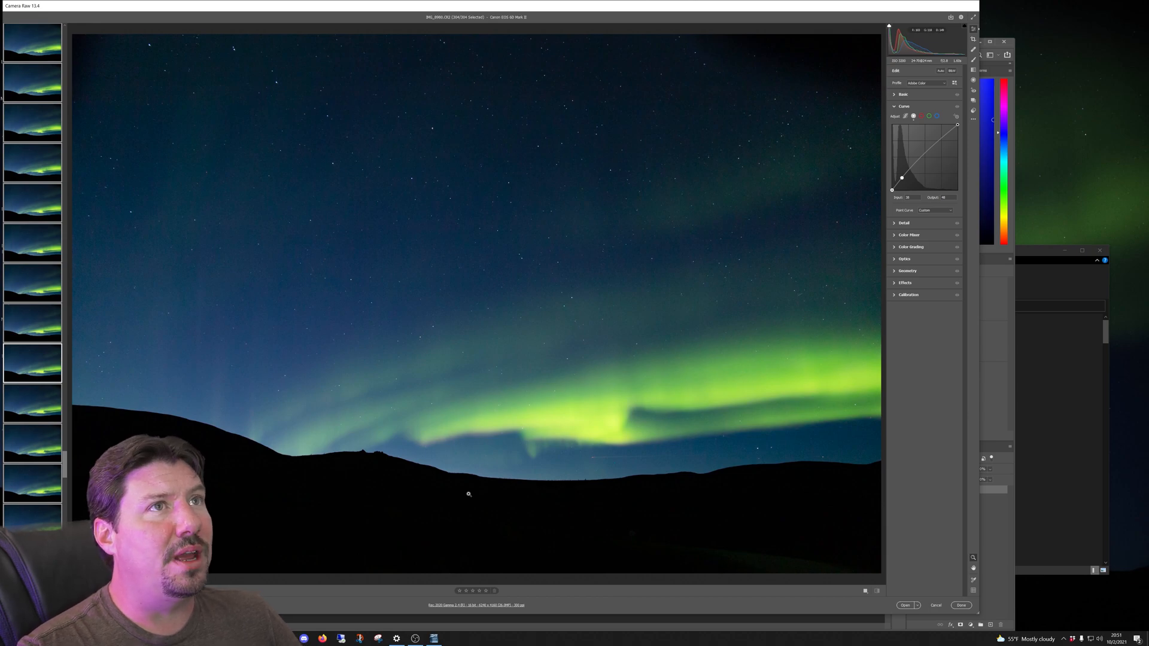
Bring up Save Options for JPEG export named TwilightTimelapse with a 4-digit serial from 0000
{"action": "left_click", "coordinate": [33, 292]}
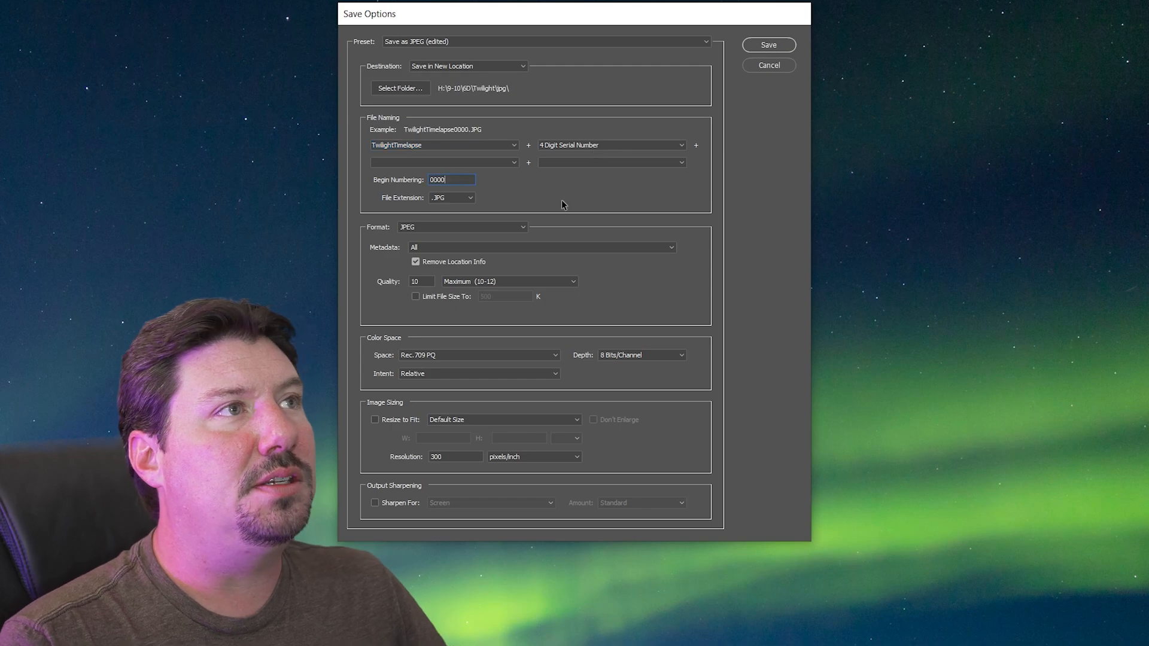
Choose the jpg folder inside Twilight as the destination for the saved JPEGs
{"action": "left_click", "coordinate": [399, 88]}
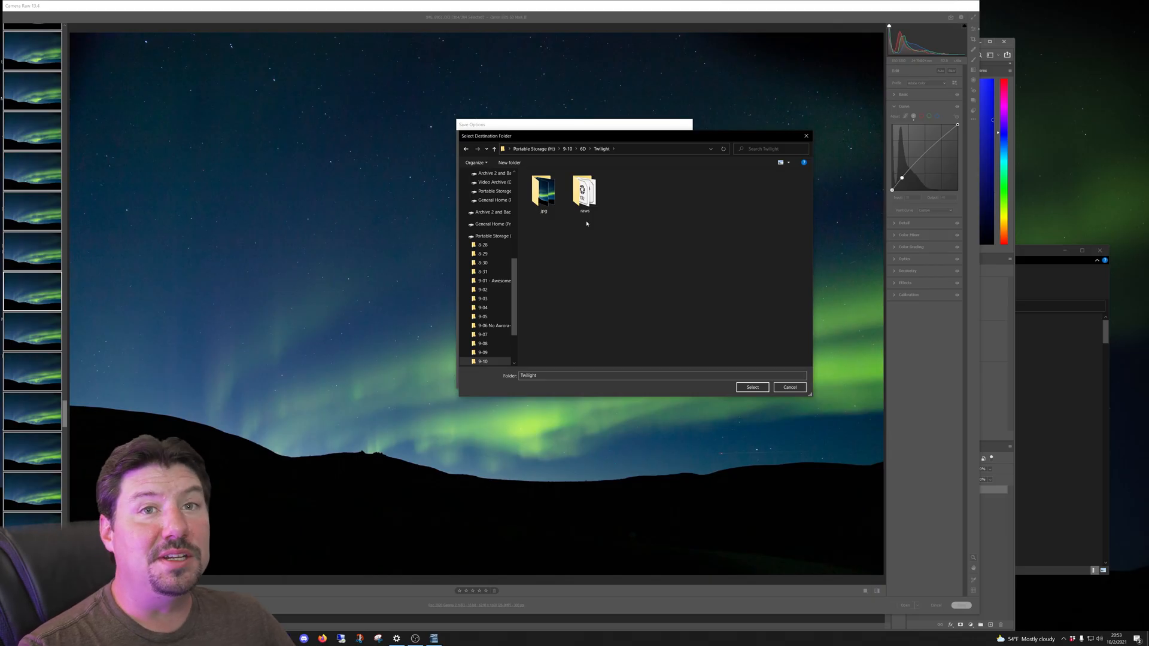
{"action": "double_click", "coordinate": [544, 190]}
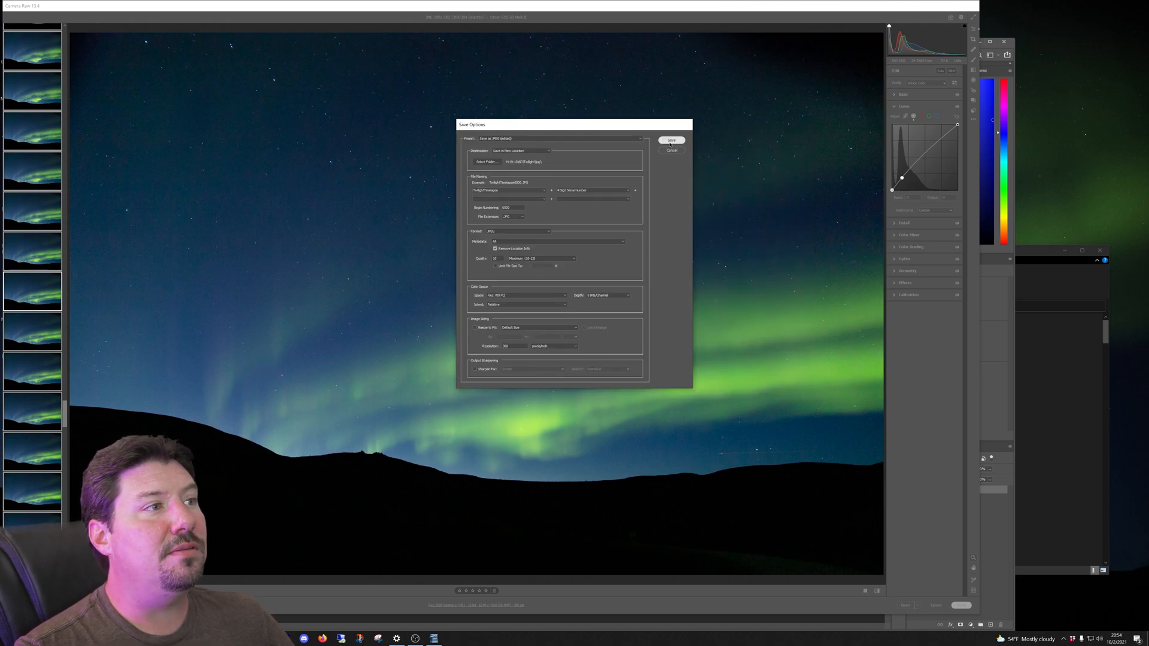
{"action": "left_click", "coordinate": [671, 151]}
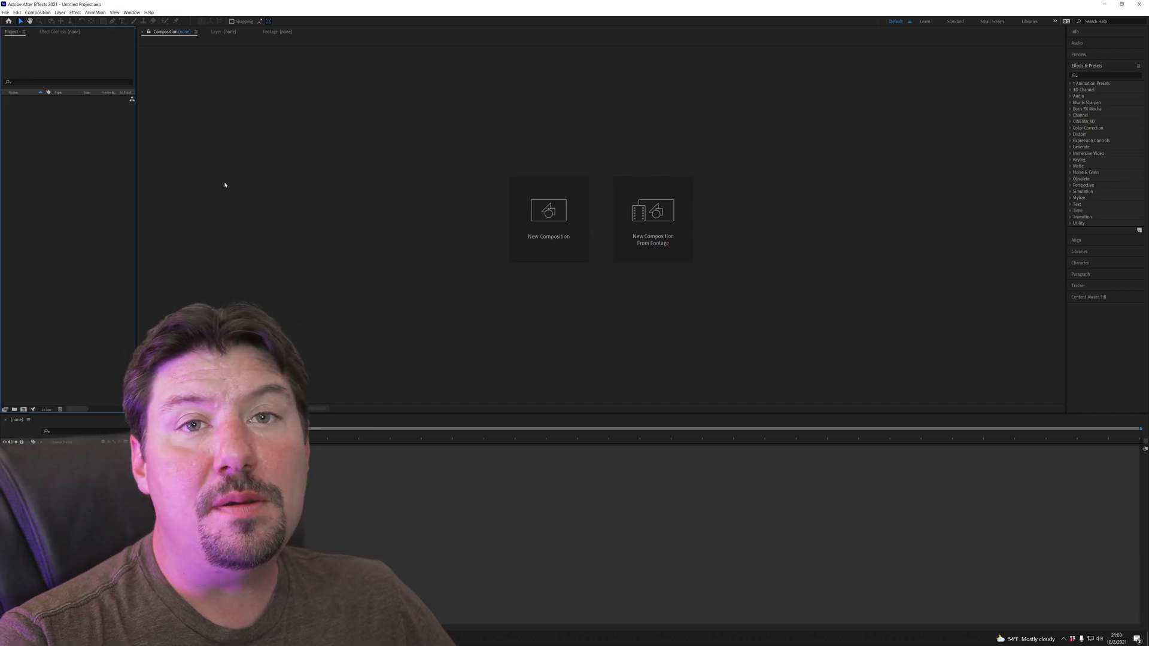
{"action": "mouse_move", "coordinate": [548, 211]}
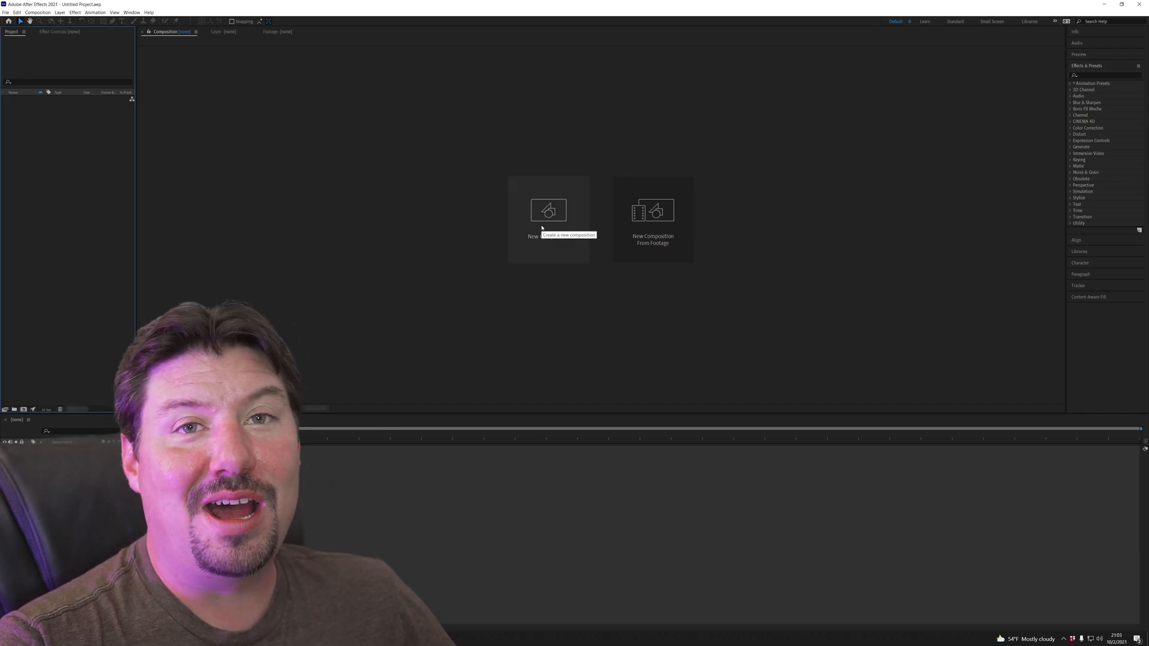
Create a 1080p 23.976 composition with its duration set to 0:00:52:19
{"action": "left_click", "coordinate": [548, 211]}
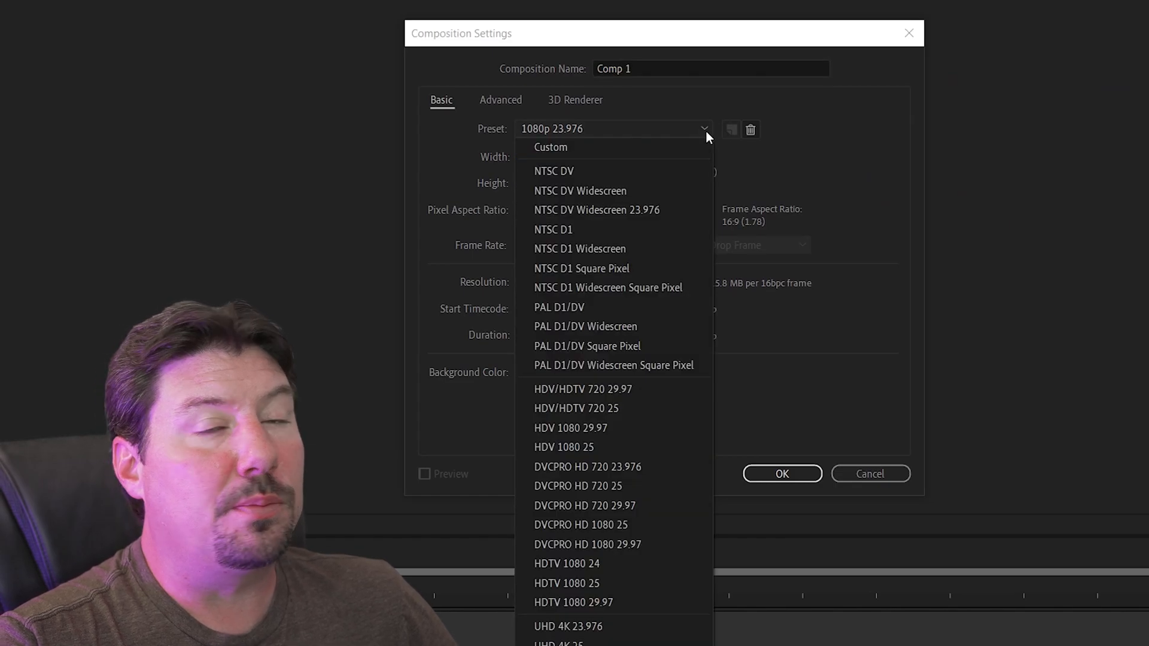
{"action": "mouse_move", "coordinate": [581, 143]}
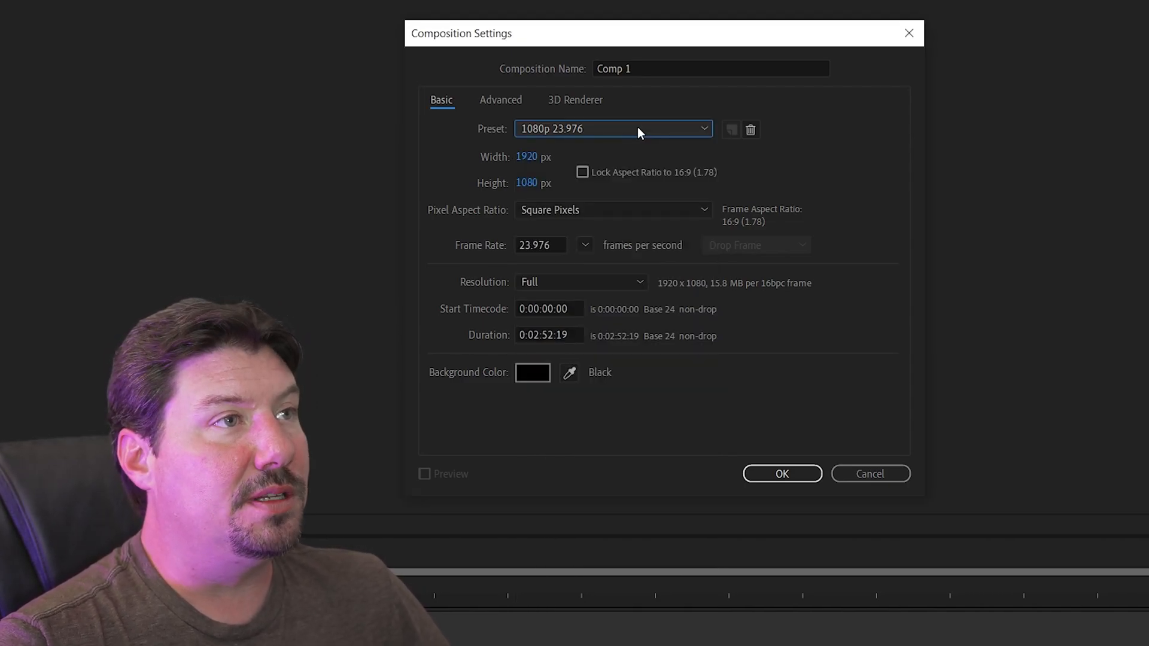
{"action": "mouse_move", "coordinate": [594, 240]}
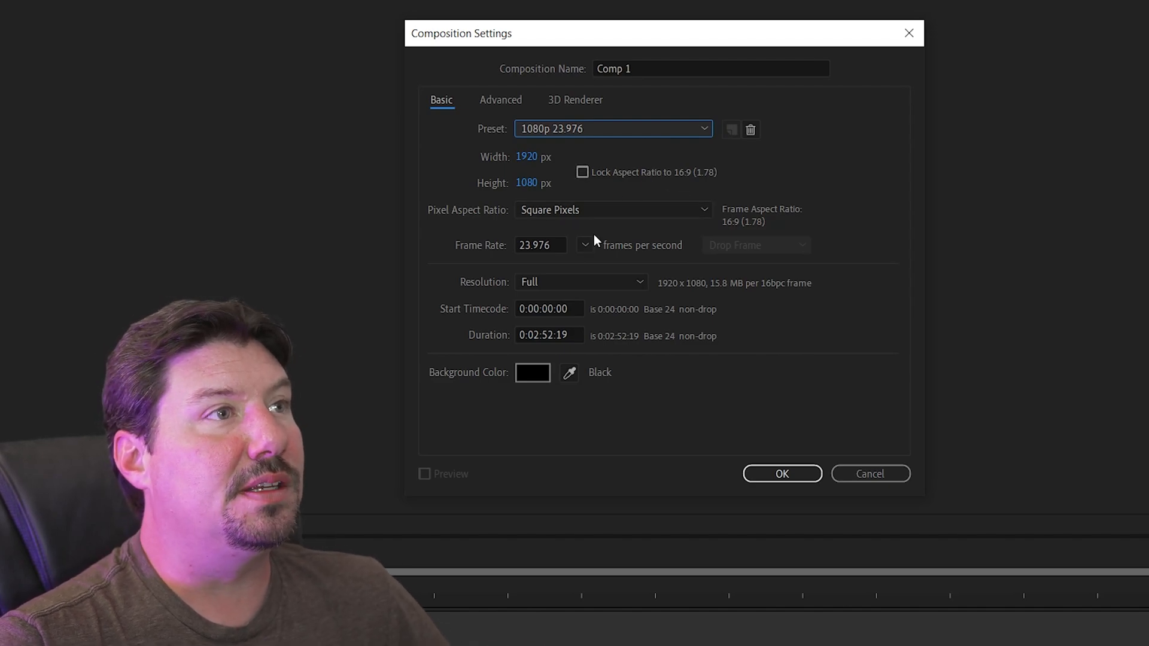
{"action": "left_click", "coordinate": [539, 244]}
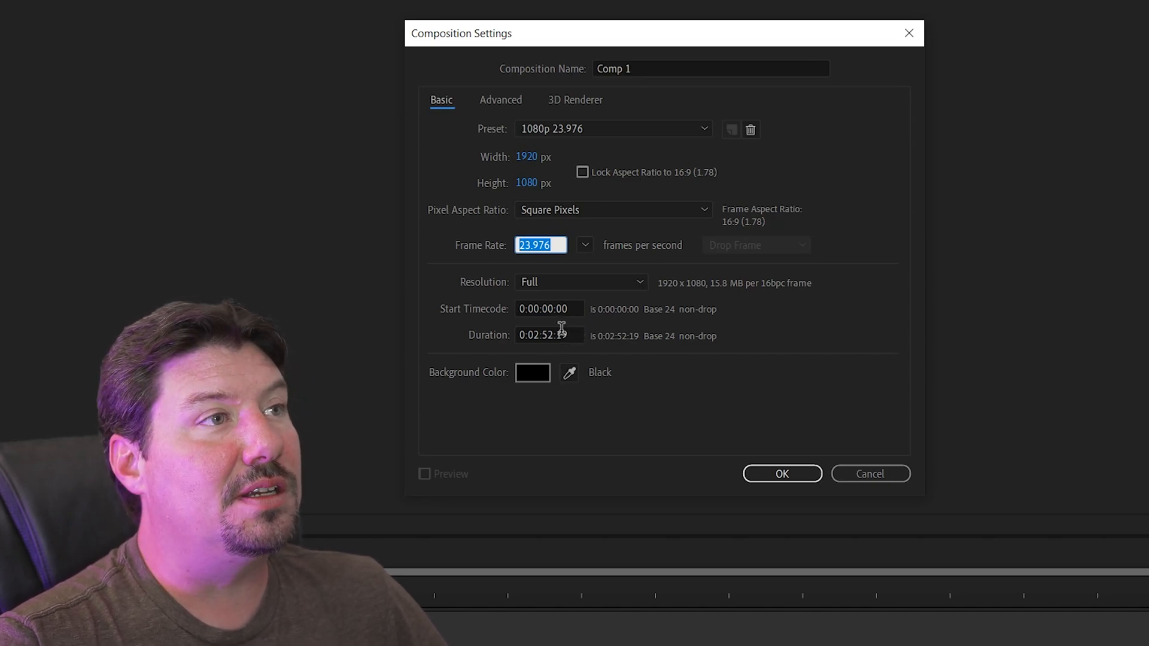
{"action": "left_click", "coordinate": [550, 309]}
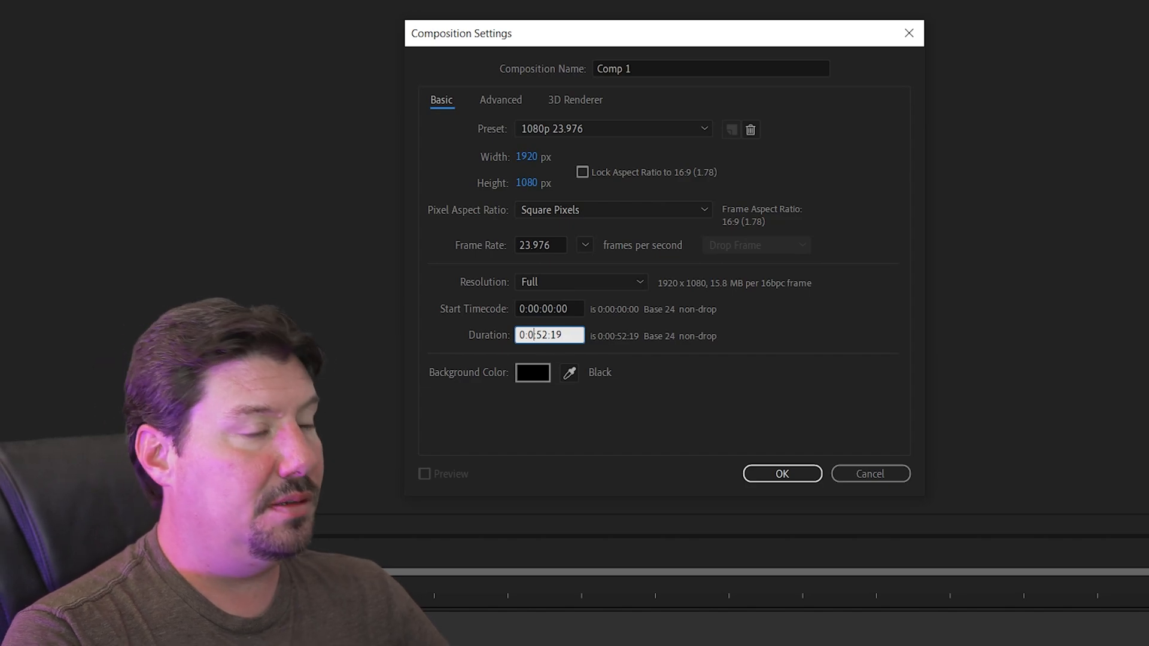
{"action": "left_click", "coordinate": [781, 473]}
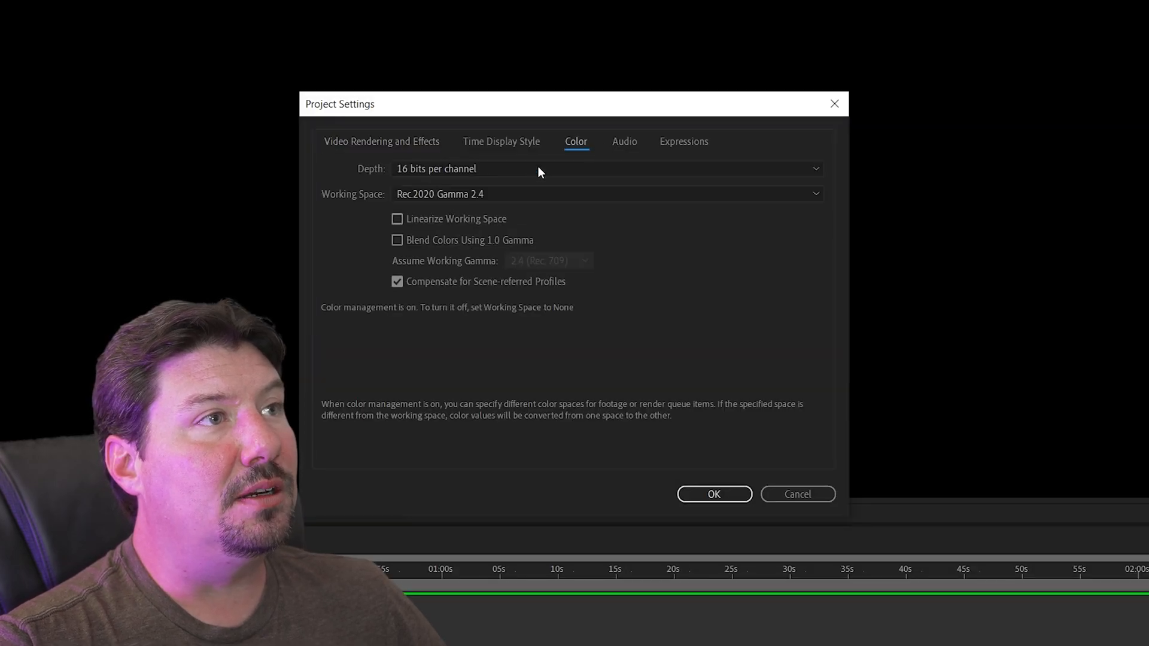
Set project colour Depth to 8 bits per channel in Project Settings
{"action": "left_click", "coordinate": [606, 168]}
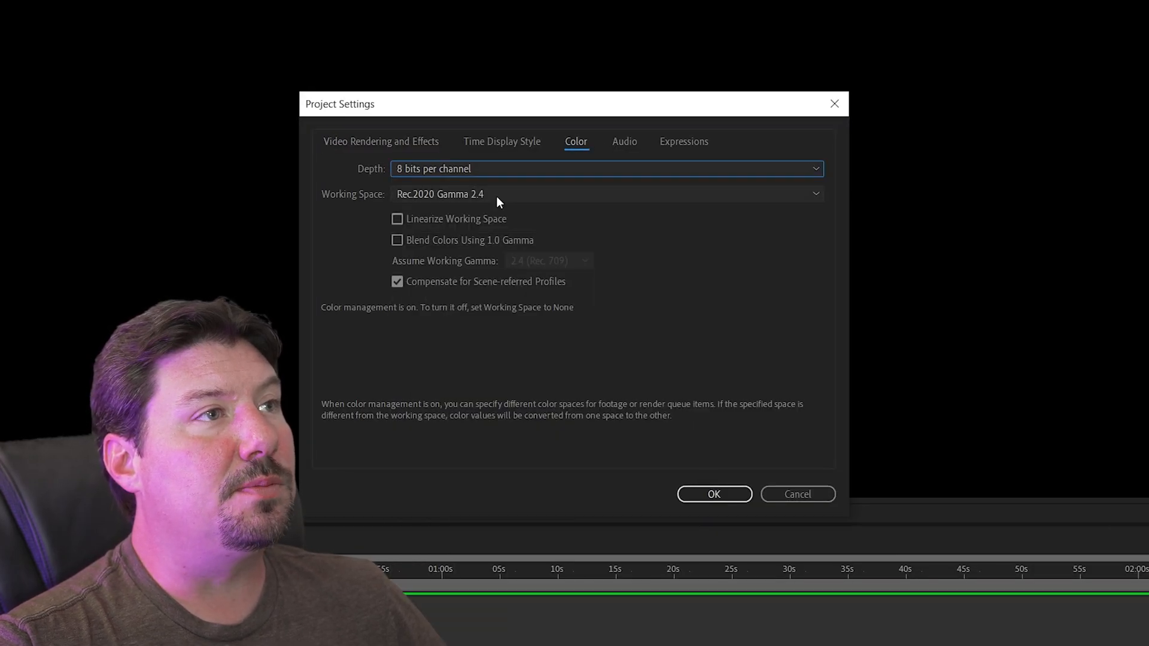
{"action": "left_click", "coordinate": [606, 194]}
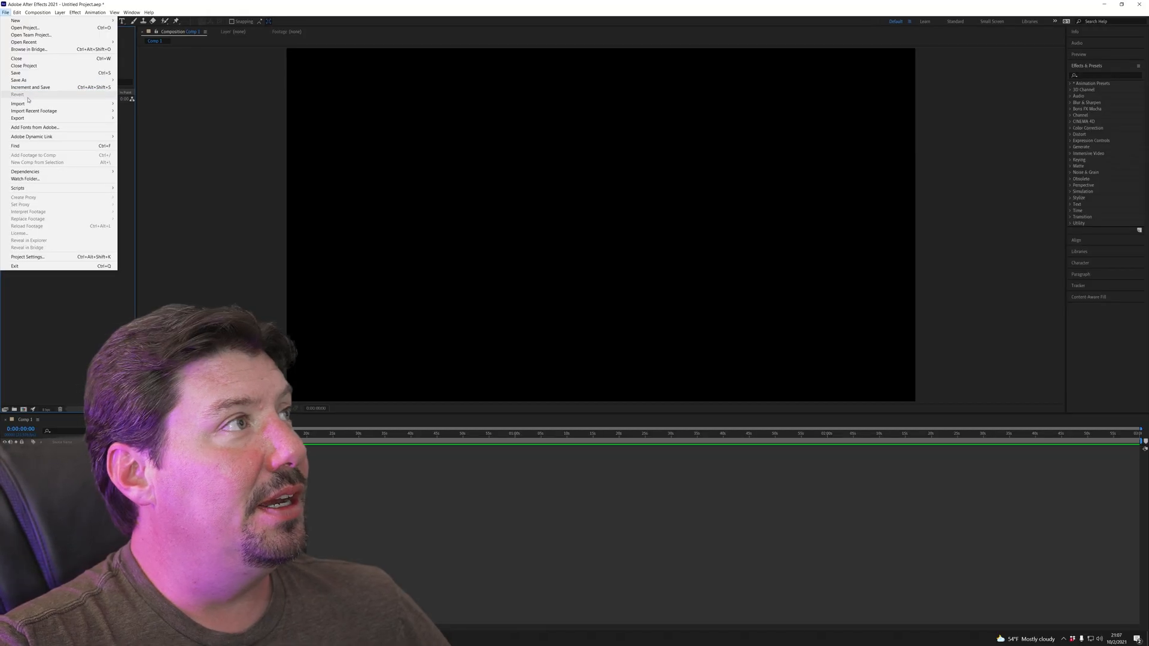
Import the TwilightTimelapse stills as a single image-sequence footage item
{"action": "left_click", "coordinate": [18, 103]}
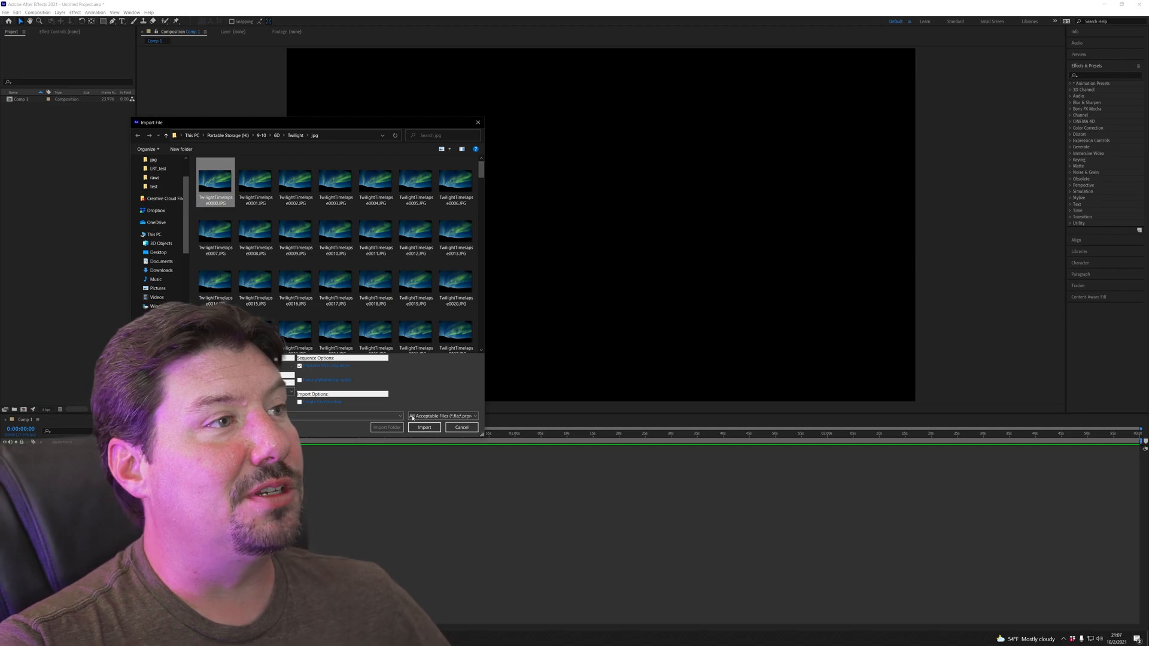
{"action": "left_click", "coordinate": [423, 427]}
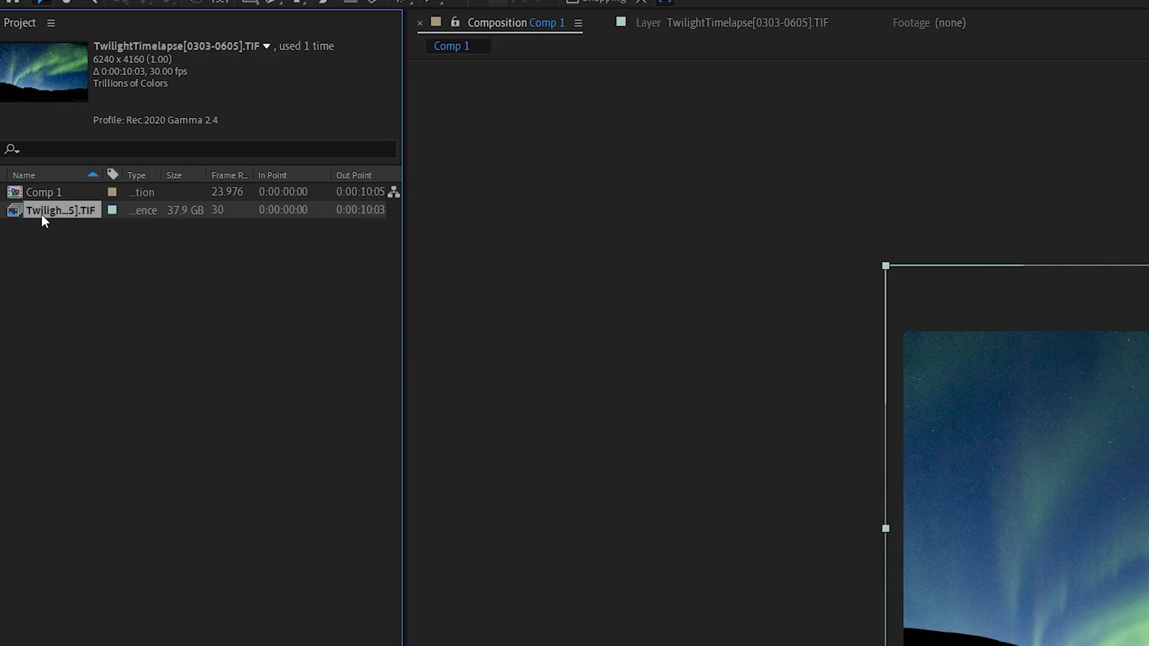
Bring up the context menu on the TwilightTimelapse footage to reach Interpret Footage
{"action": "right_click", "coordinate": [60, 211]}
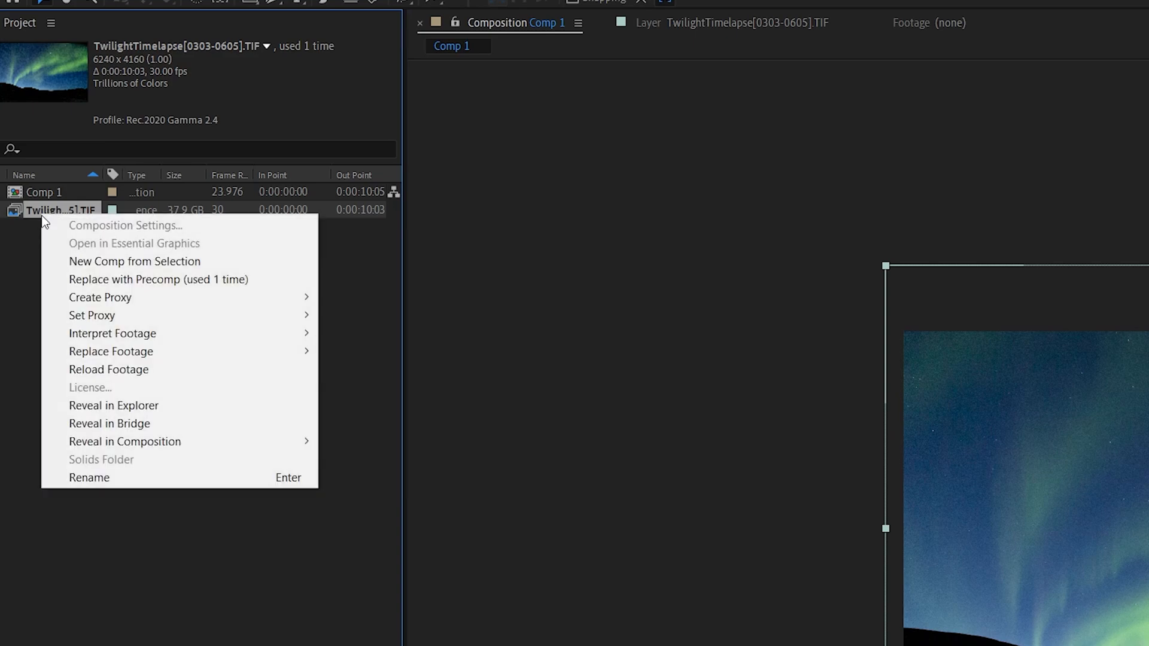
{"action": "mouse_move", "coordinate": [112, 334]}
{"action": "type", "text": "23.976"}
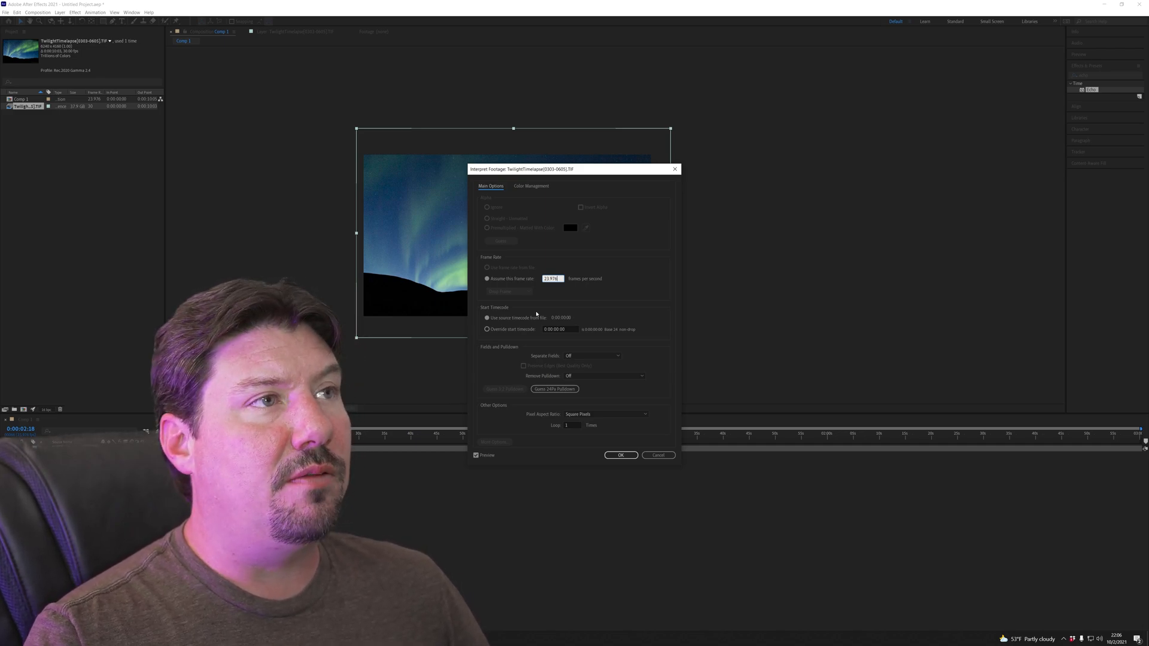
{"action": "mouse_move", "coordinate": [551, 322]}
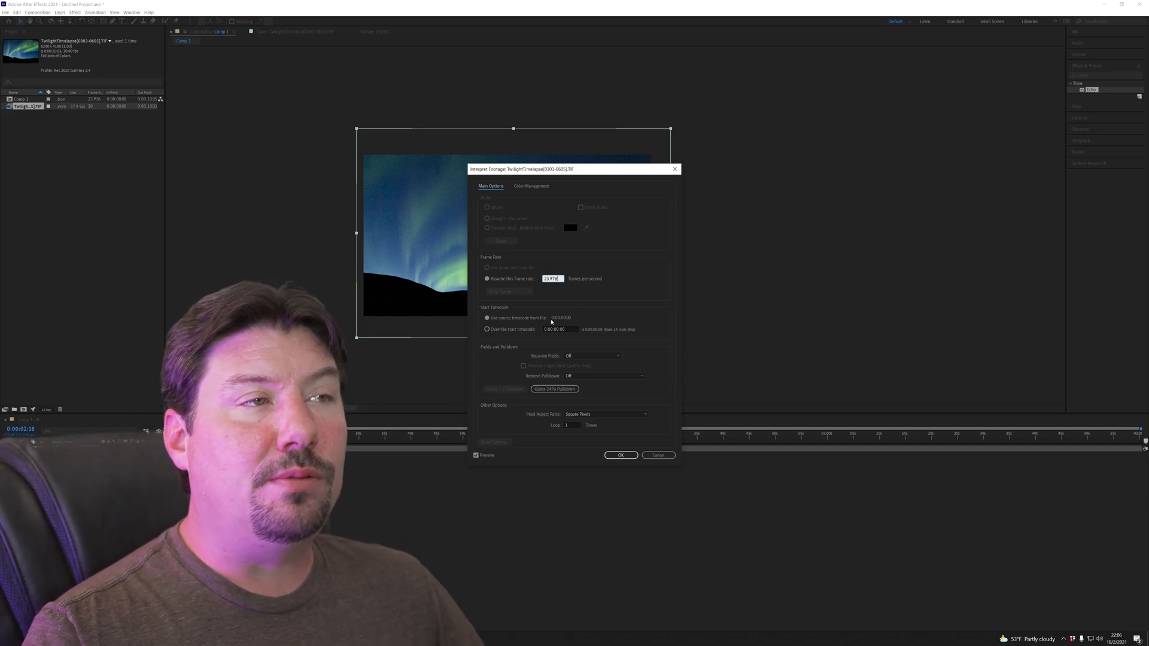
{"action": "mouse_move", "coordinate": [559, 302]}
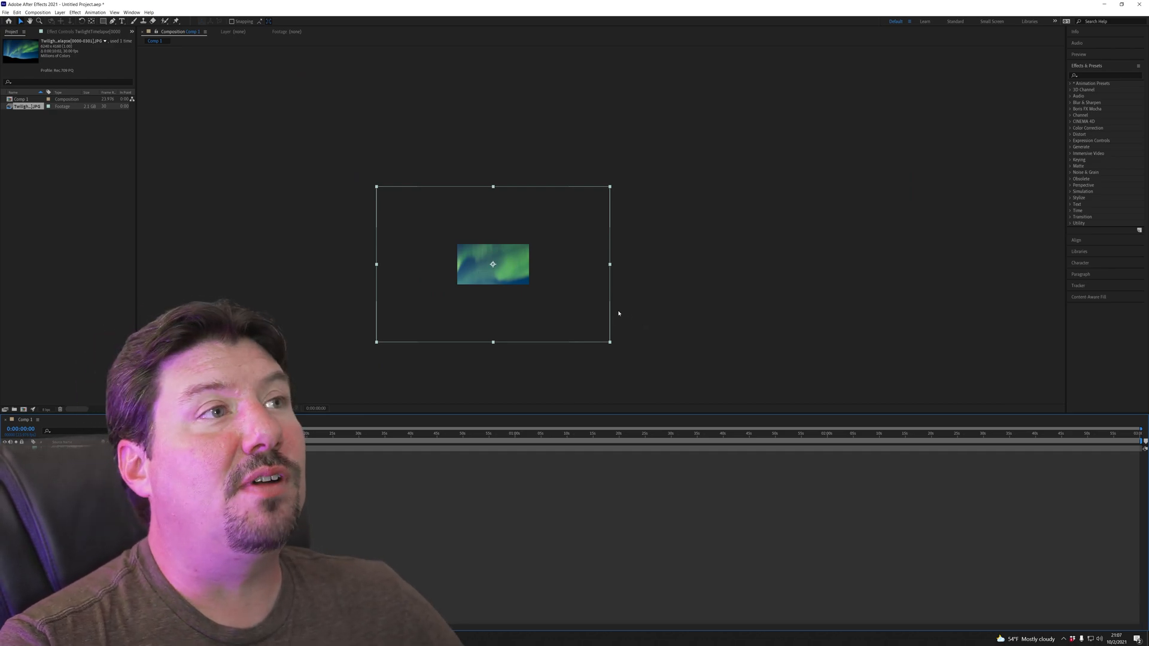
{"action": "mouse_move", "coordinate": [595, 303]}
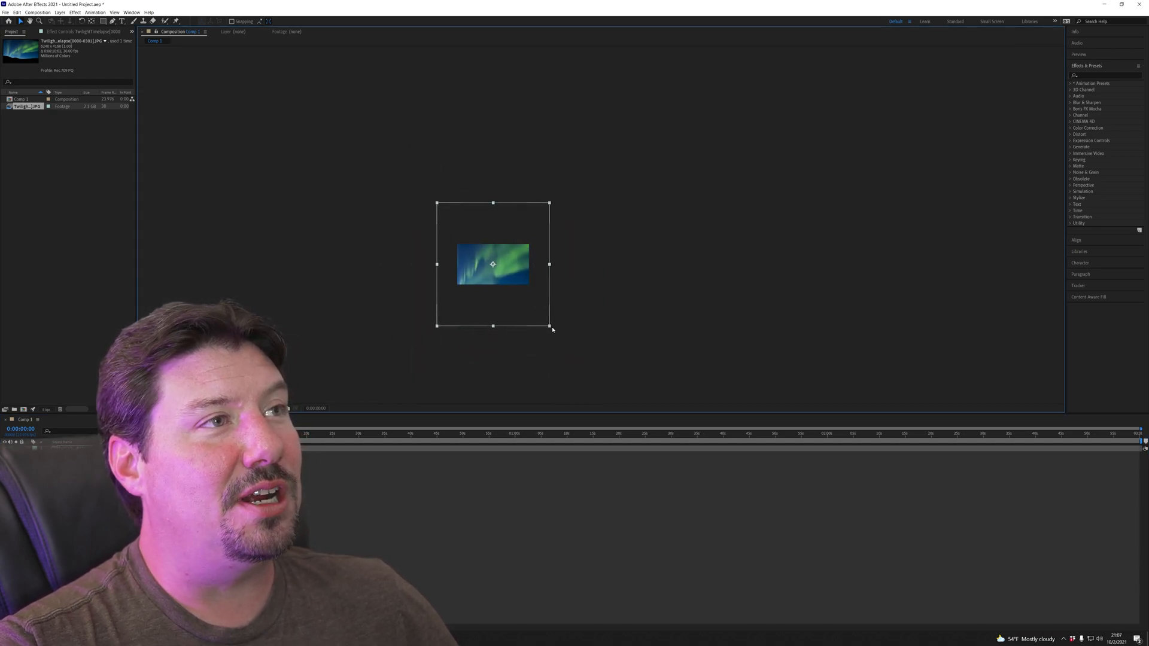
Drag the aurora layer's handle so the footage fills the Comp 1 frame
{"action": "left_click_drag", "start_coordinate": [549, 325], "coordinate": [583, 331]}
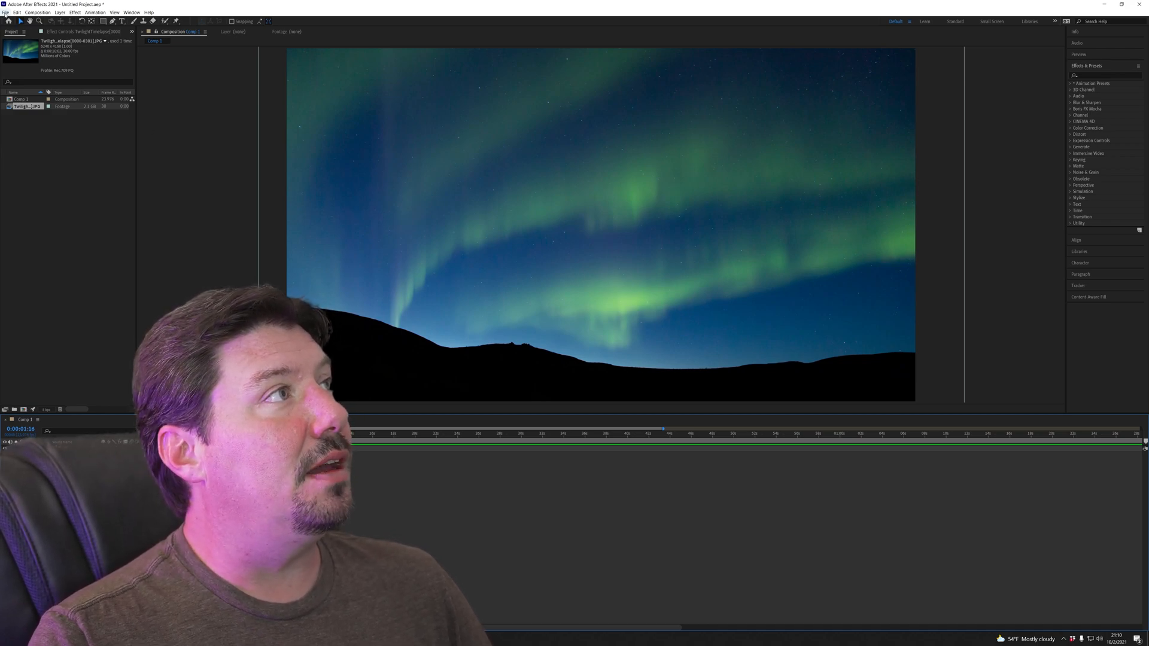
Send Comp 1 to the Adobe Media Encoder queue and keep H.264 as the output format
{"action": "left_click", "coordinate": [6, 12]}
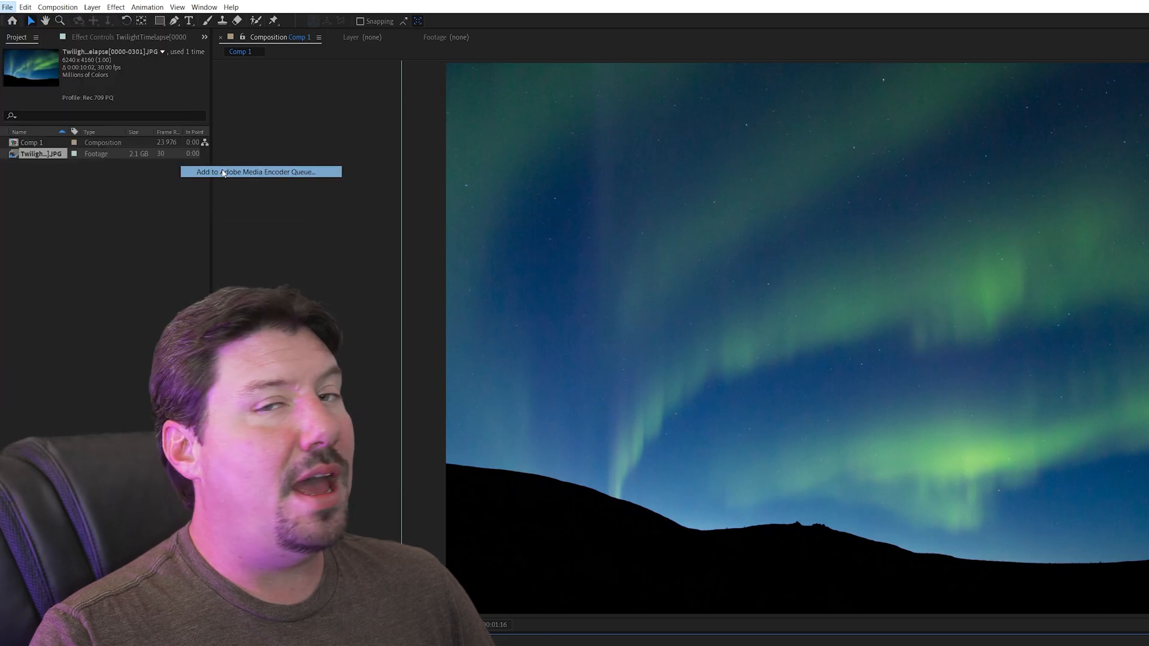
{"action": "left_click", "coordinate": [259, 171]}
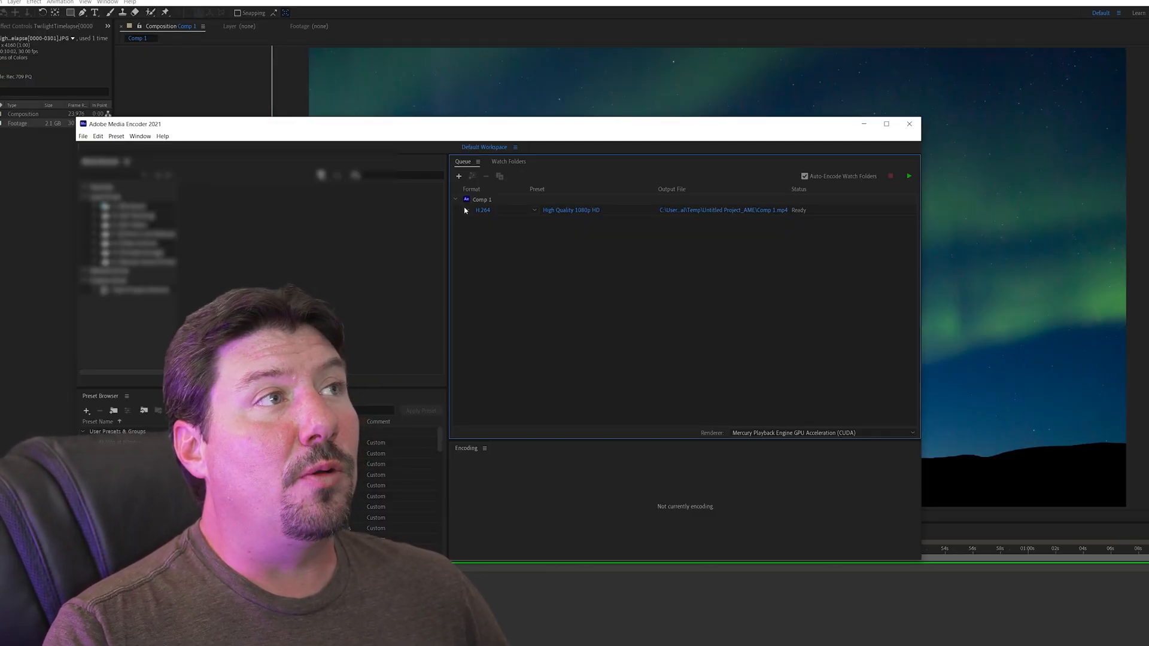
{"action": "left_click", "coordinate": [501, 209]}
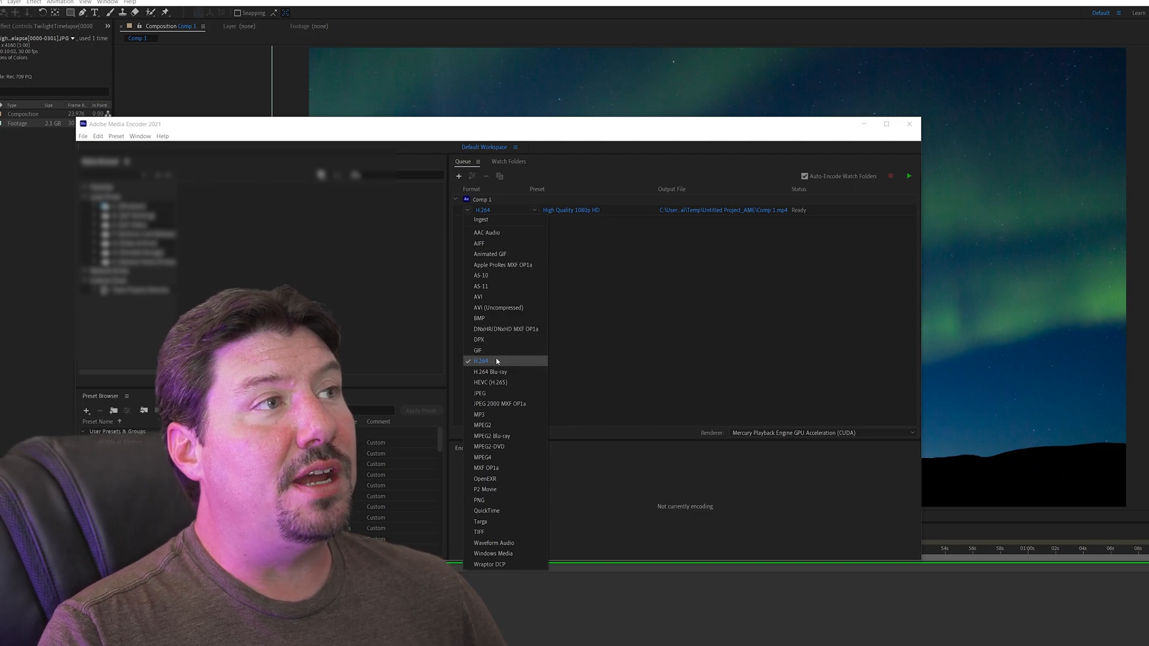
{"action": "left_click", "coordinate": [482, 360]}
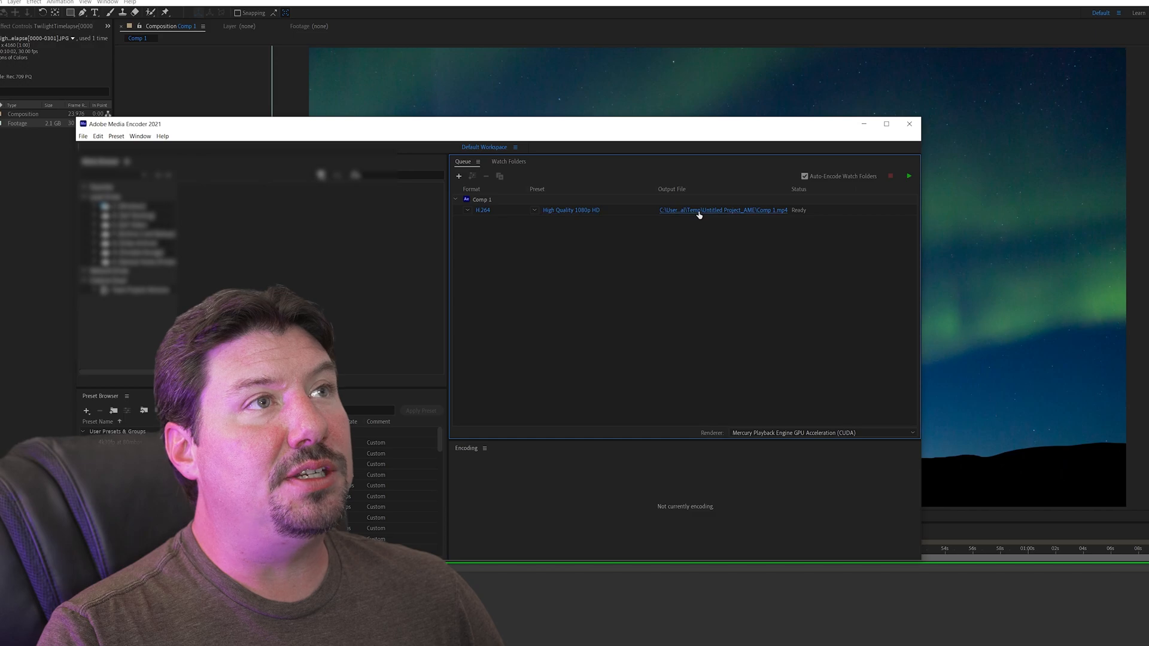
Name the output twilight-aurora in the Twilight folder, encode it, and play the finished MP4
{"action": "left_click", "coordinate": [722, 211]}
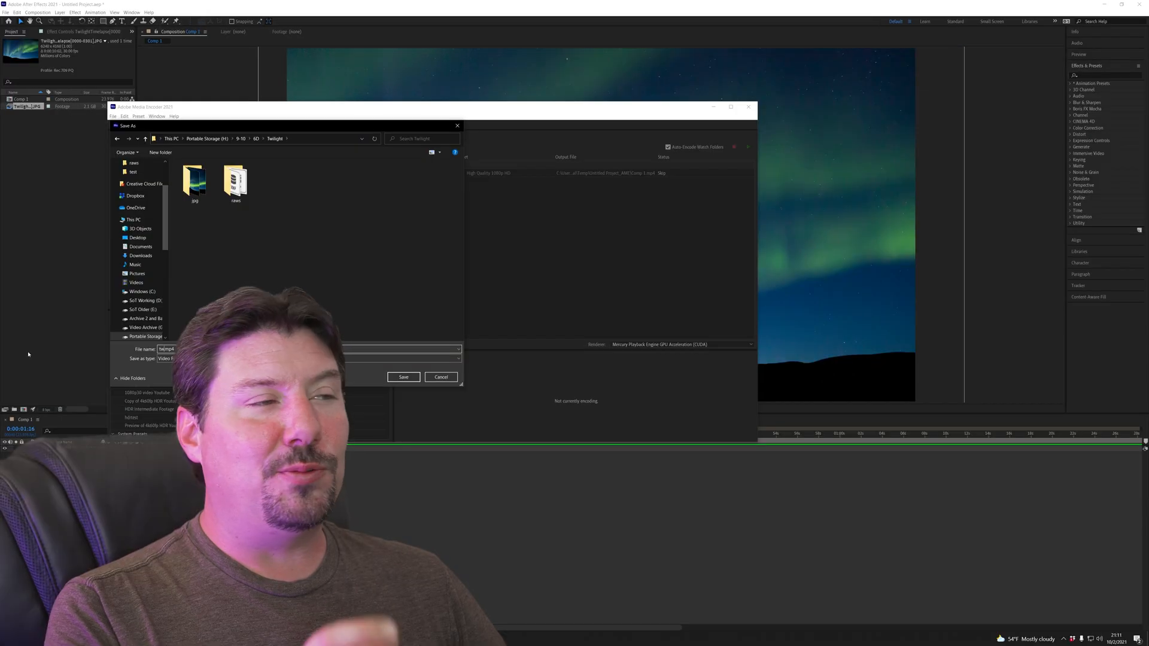
{"action": "type", "text": "twilight-aur"}
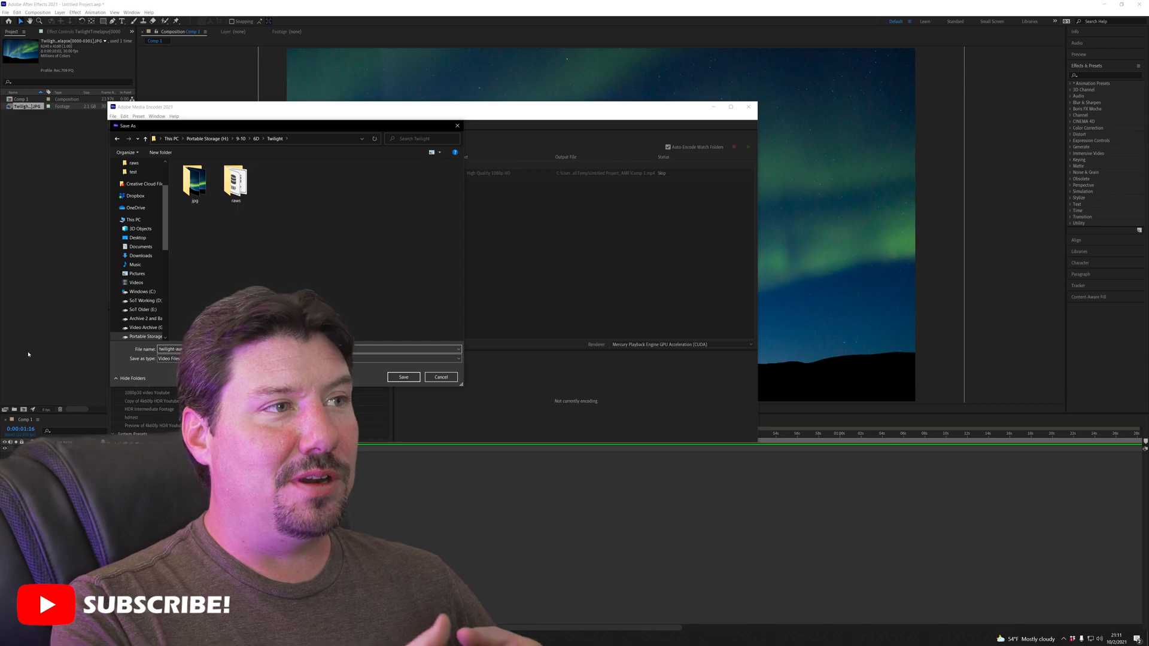
{"action": "left_click", "coordinate": [404, 377]}
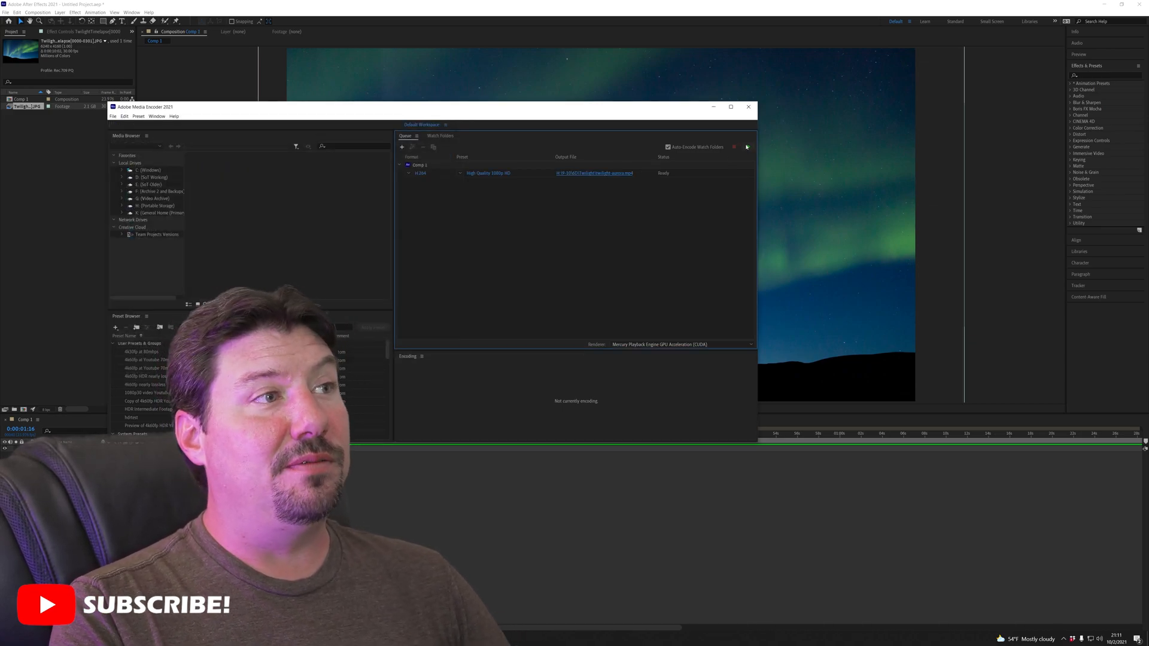
{"action": "left_click", "coordinate": [748, 146]}
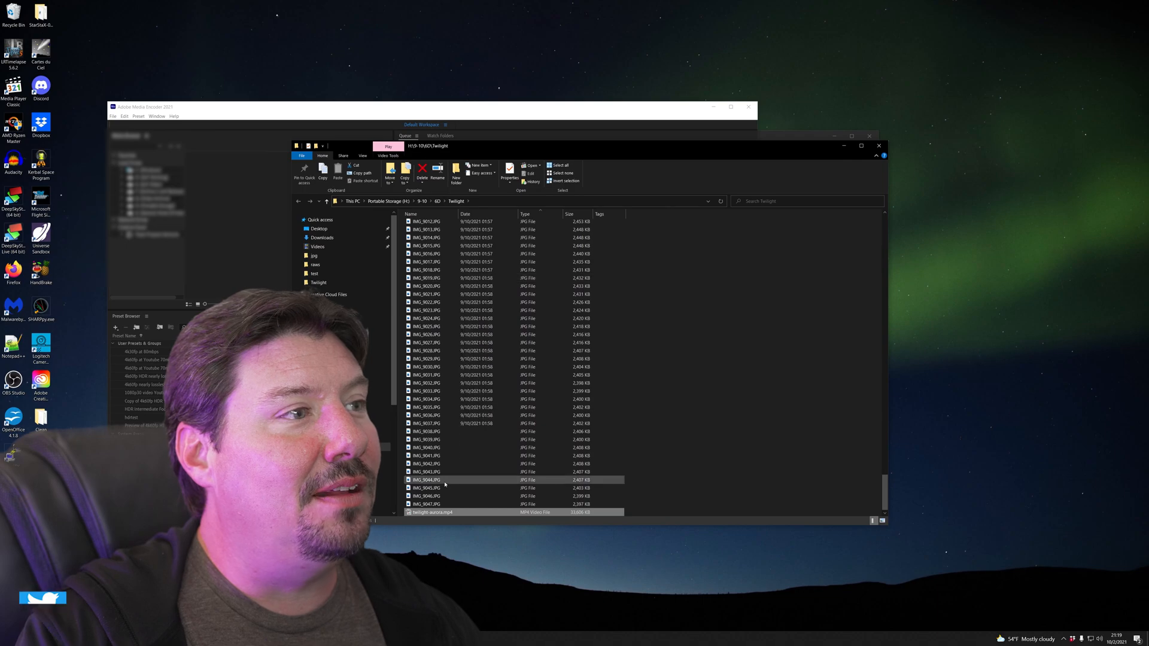
{"action": "double_click", "coordinate": [432, 512]}
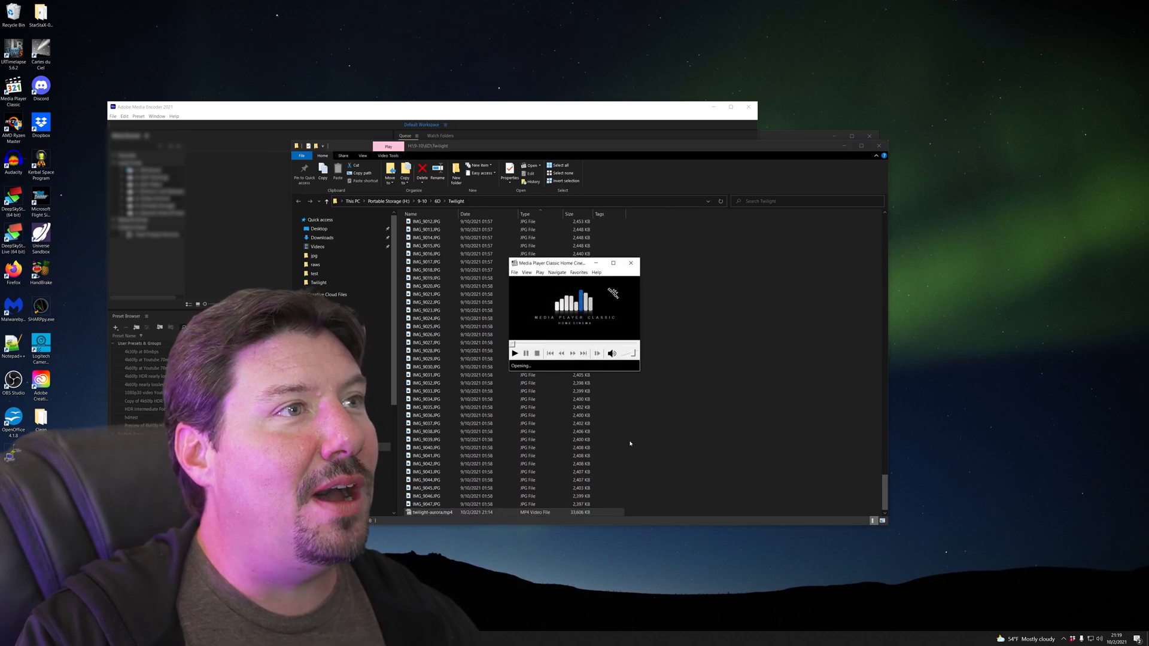